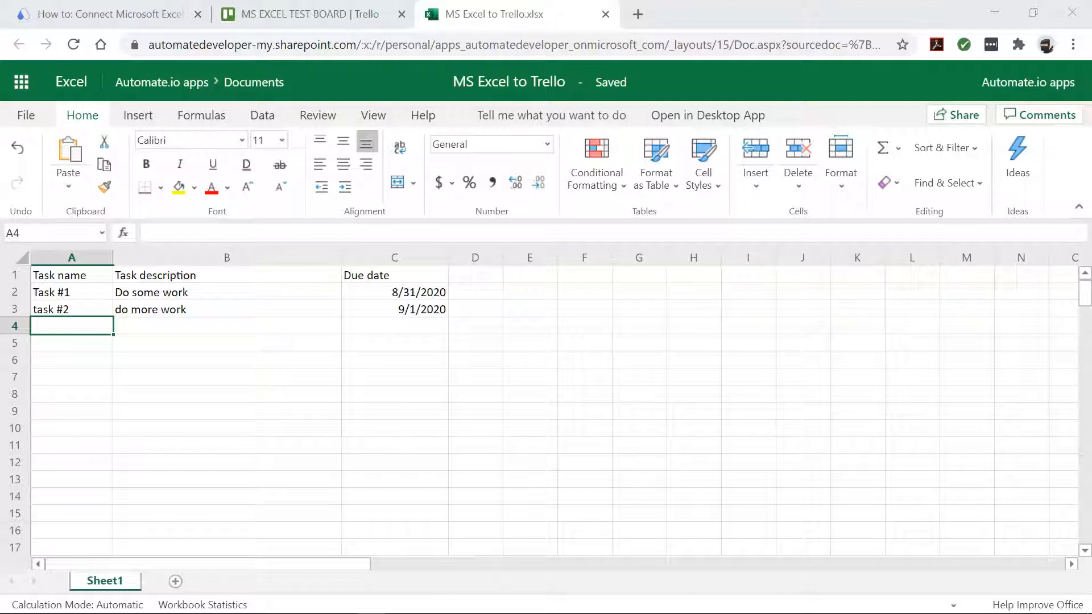
- Switch from the Excel Online task sheet to the Excel and Trello integration page
left_click(303, 13)
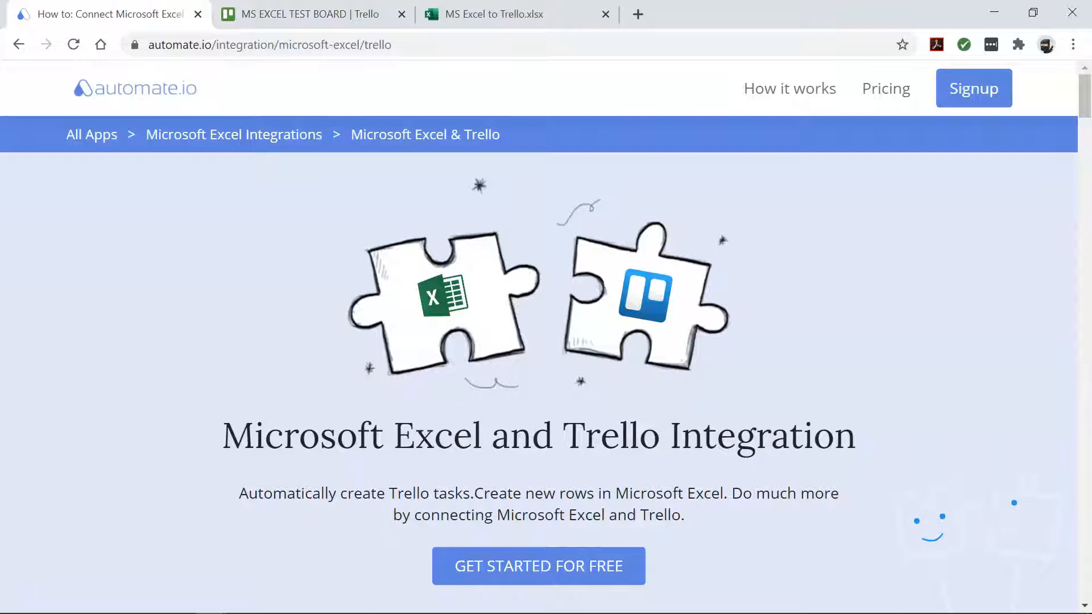
- Choose the 'Create Trello cards from new rows in Microsoft Excel' template and get started
scroll("down", 3)
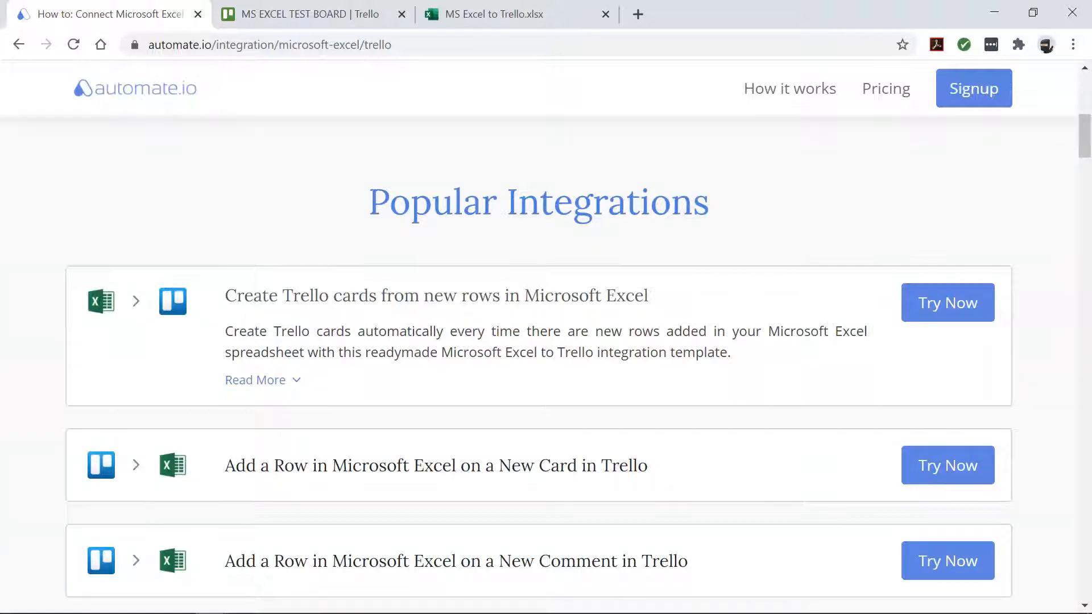
left_click(279, 45)
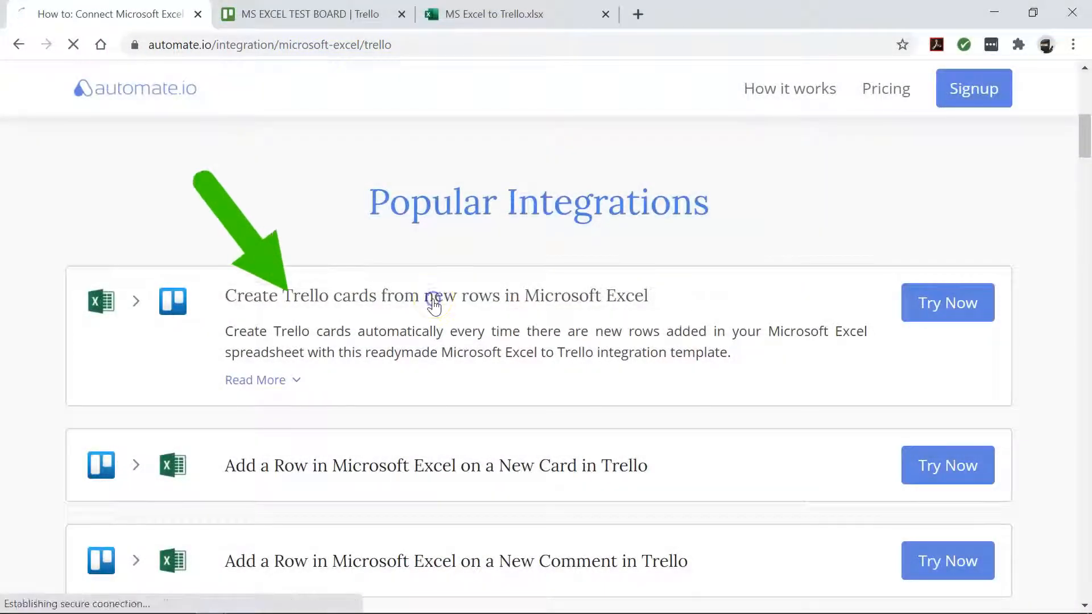
left_click(436, 296)
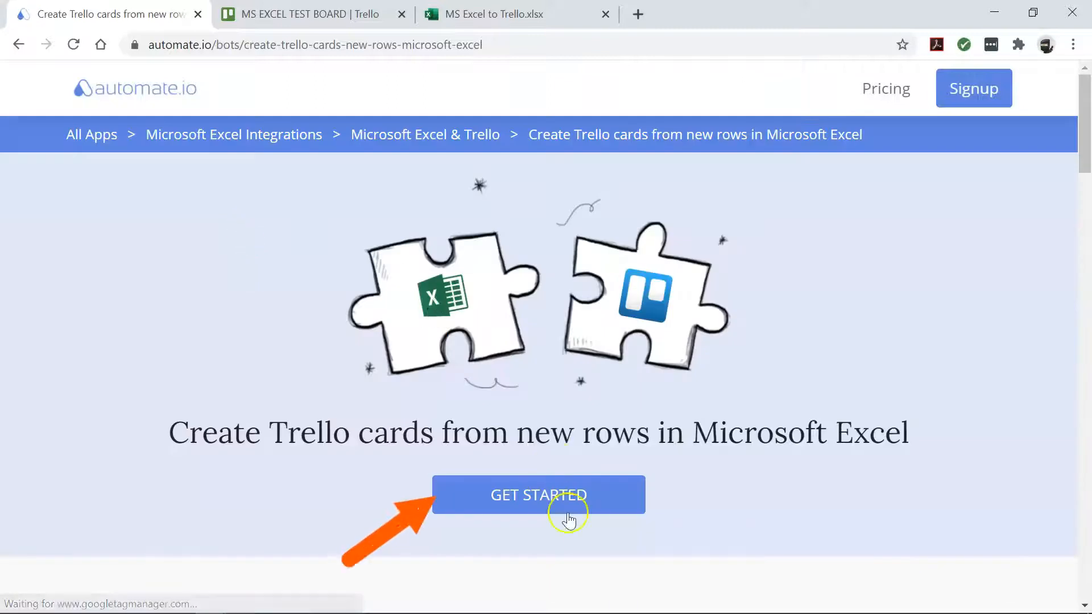
left_click(538, 494)
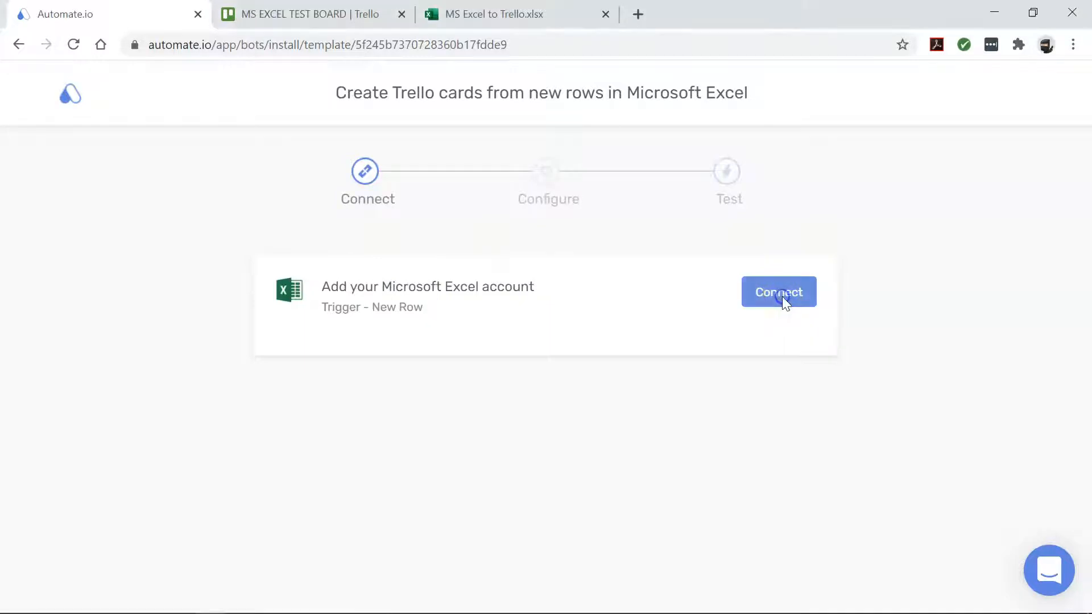
- Authorize the Microsoft Excel account so the New Row trigger is checked off
left_click(778, 292)
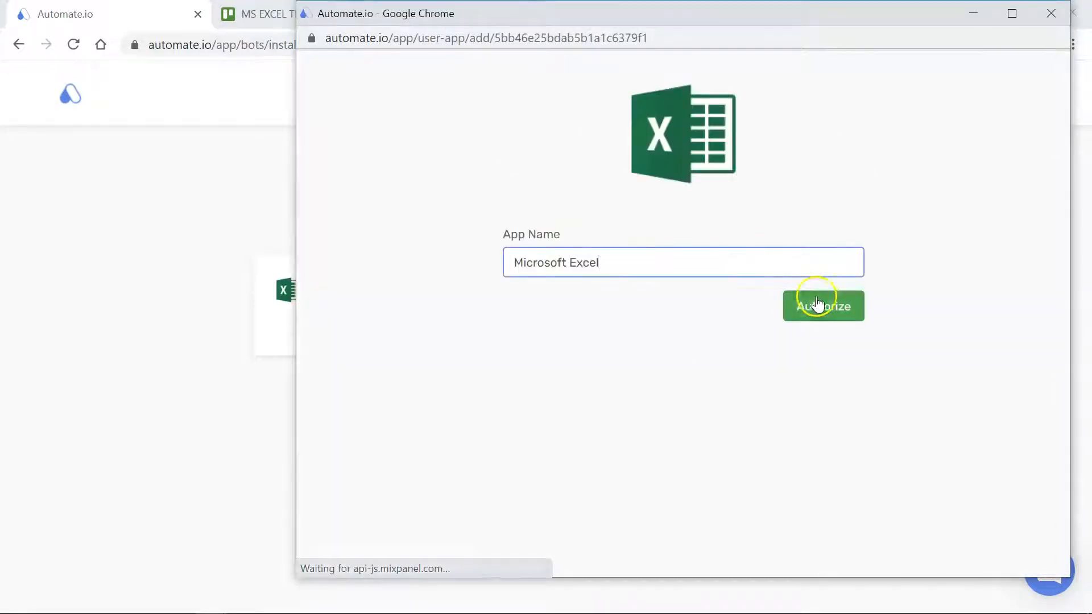
left_click(822, 306)
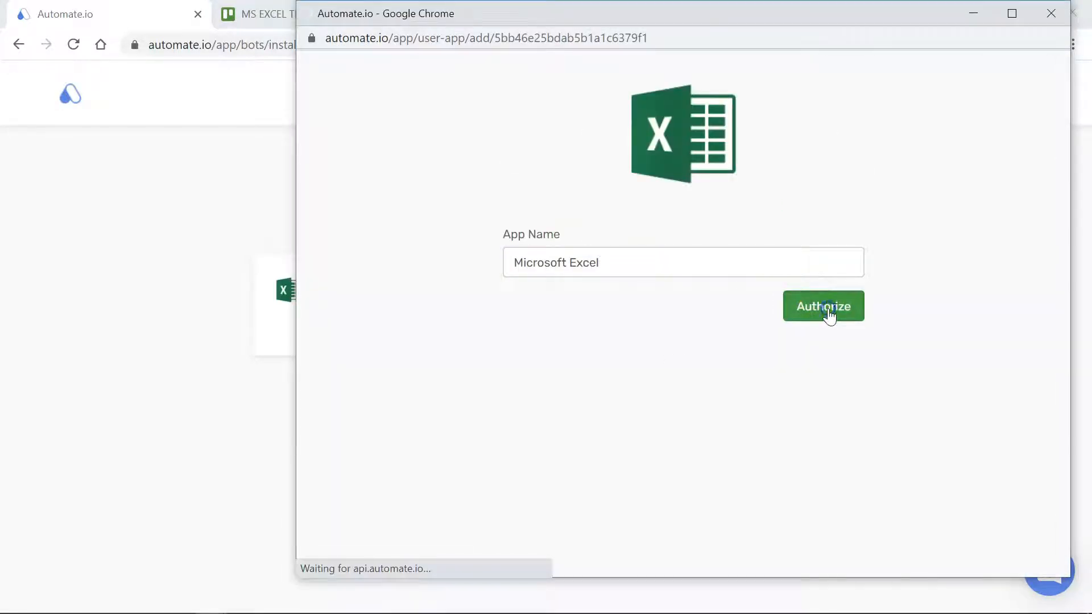
left_click(824, 306)
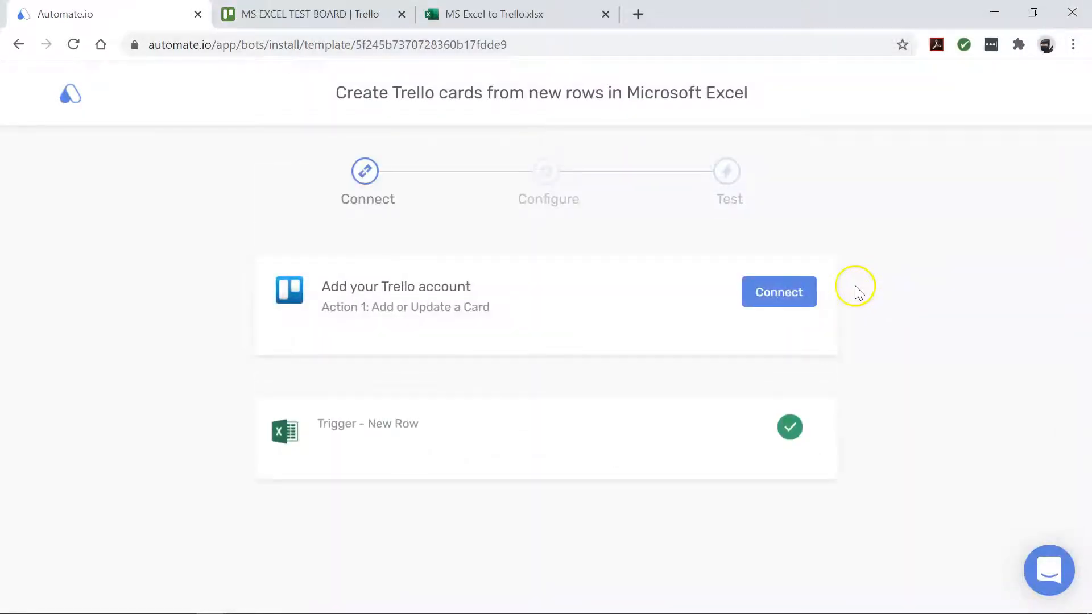
- Authorize the Trello account and allow Automate.io access to the boards
left_click(778, 293)
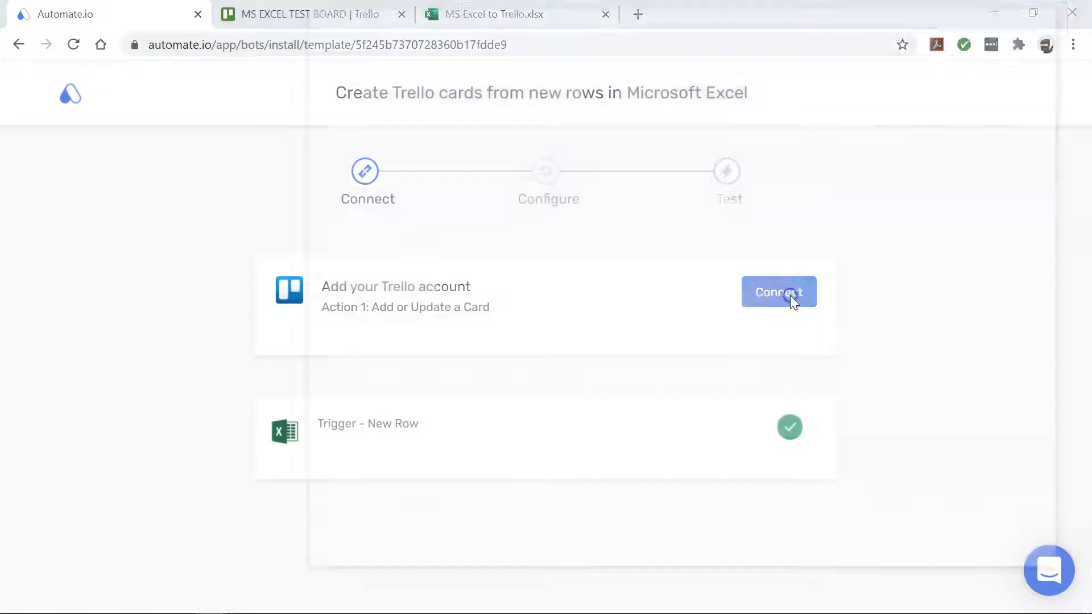
left_click(778, 292)
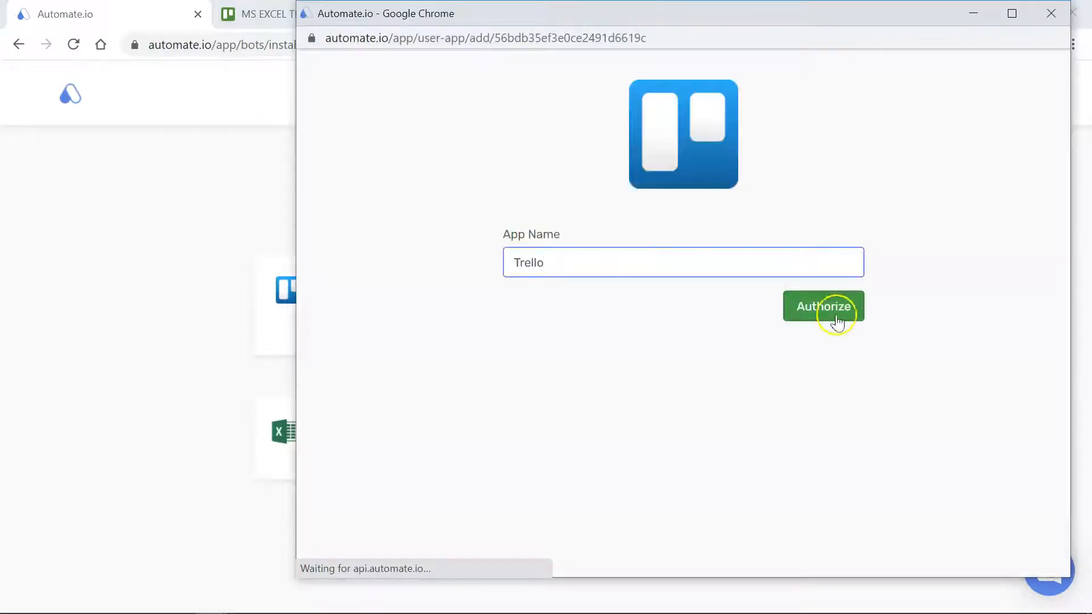
left_click(823, 306)
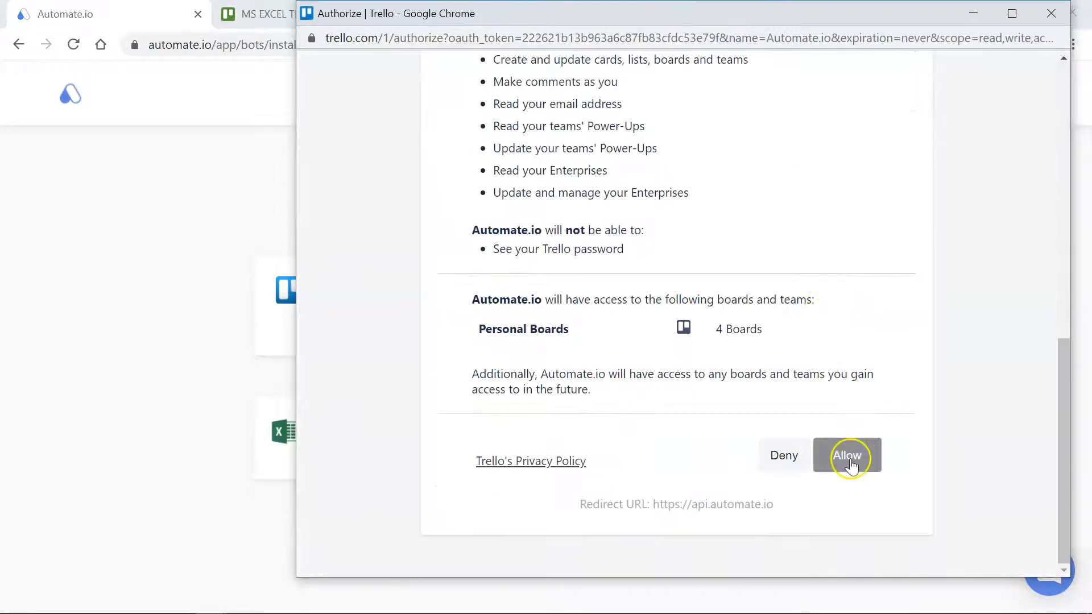
left_click(846, 454)
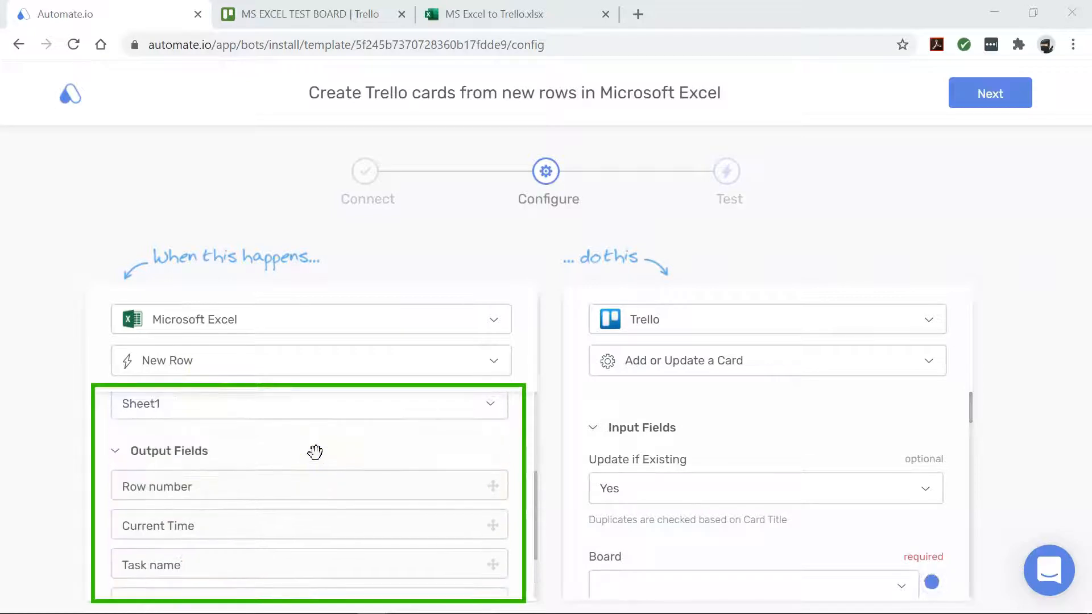
scroll("down", 3)
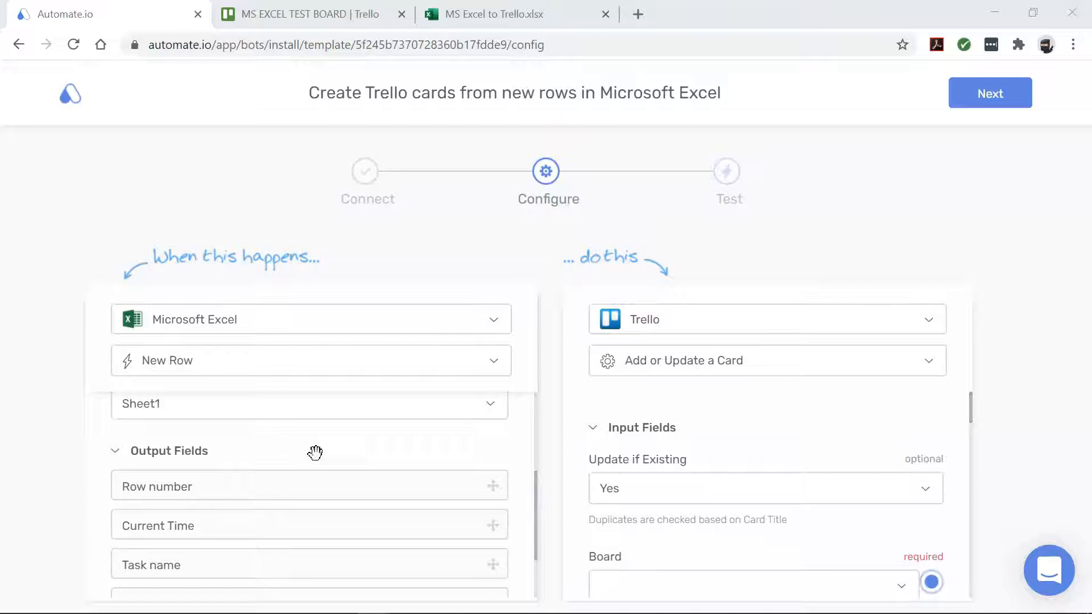
left_click(675, 403)
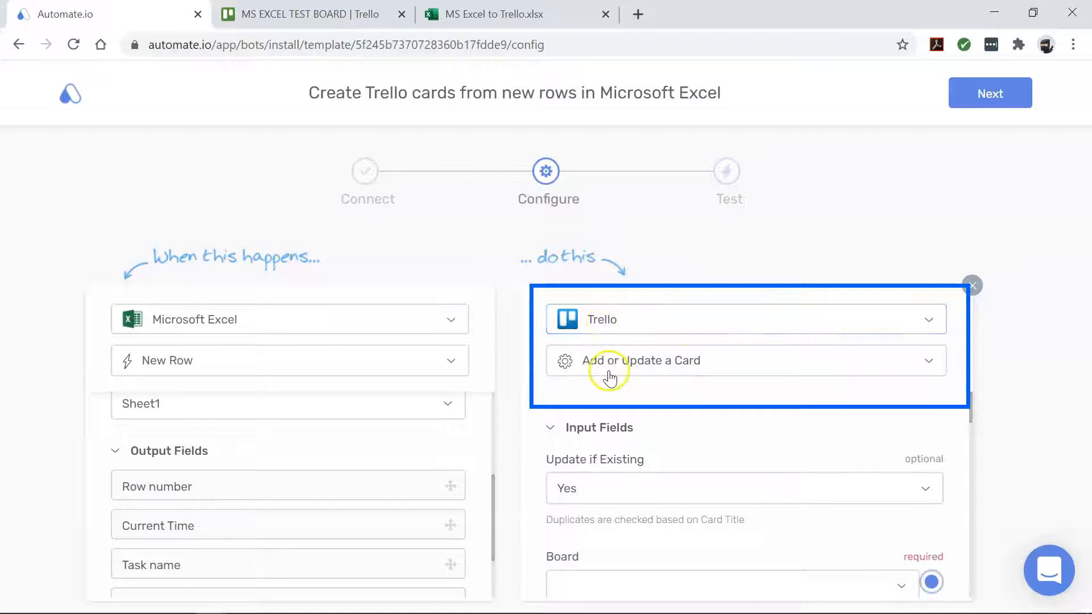
mouse_move(658, 369)
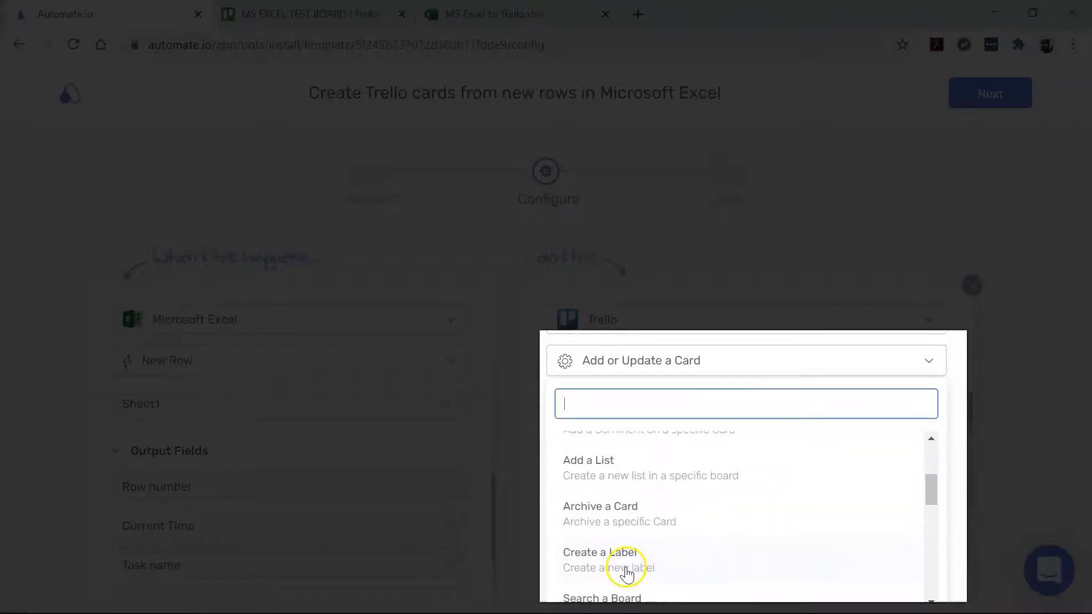
scroll("down", 3)
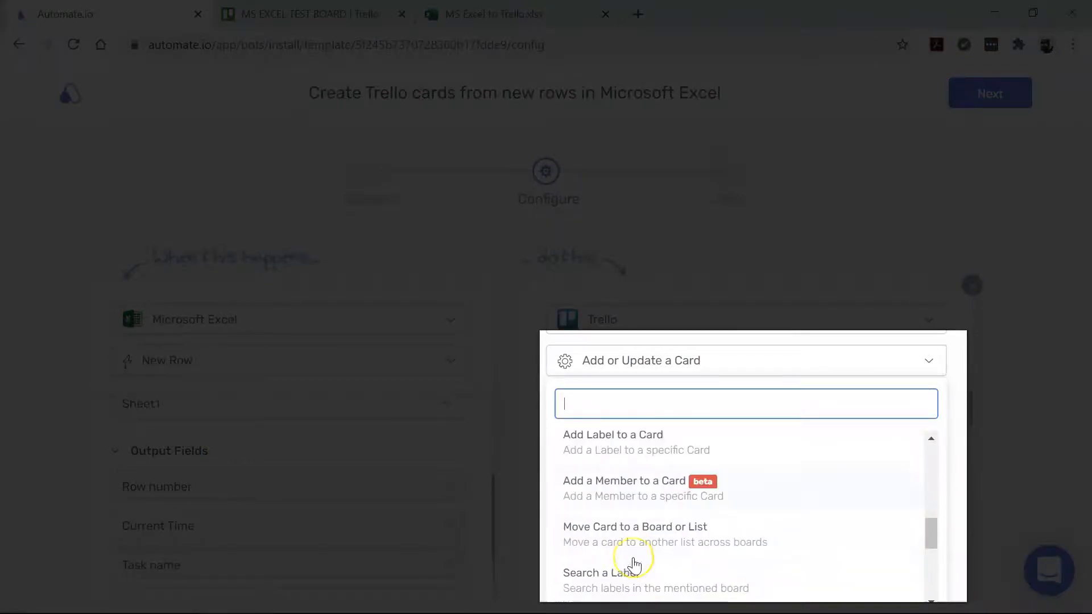
scroll("down", 3)
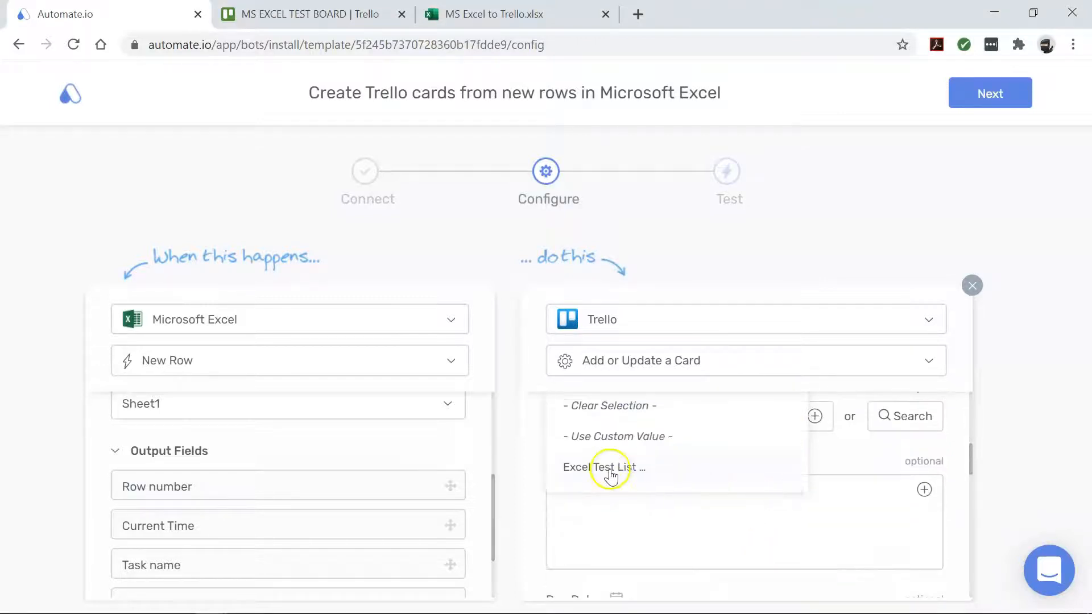
- Target Excel Test List, map the row's Task name to the card title, and continue to Test
left_click(603, 467)
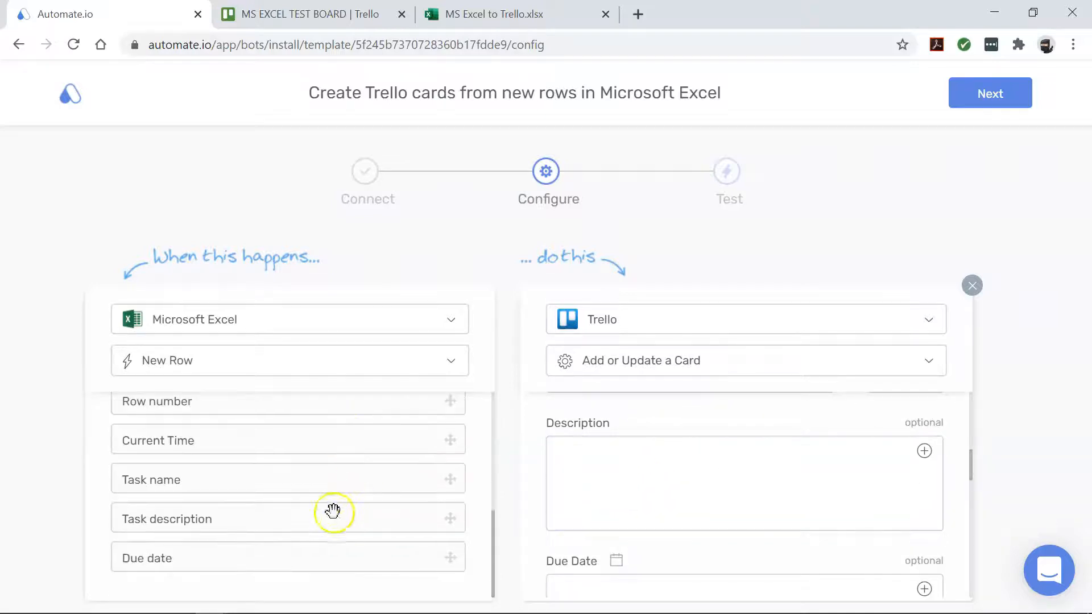
left_click_drag(334, 512, 601, 450)
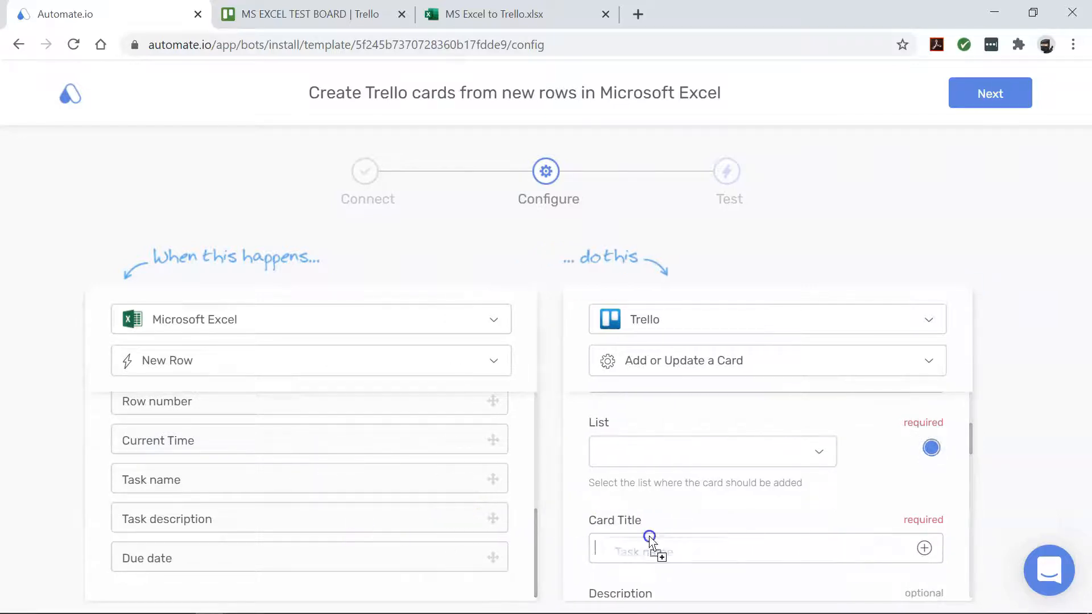
left_click(710, 450)
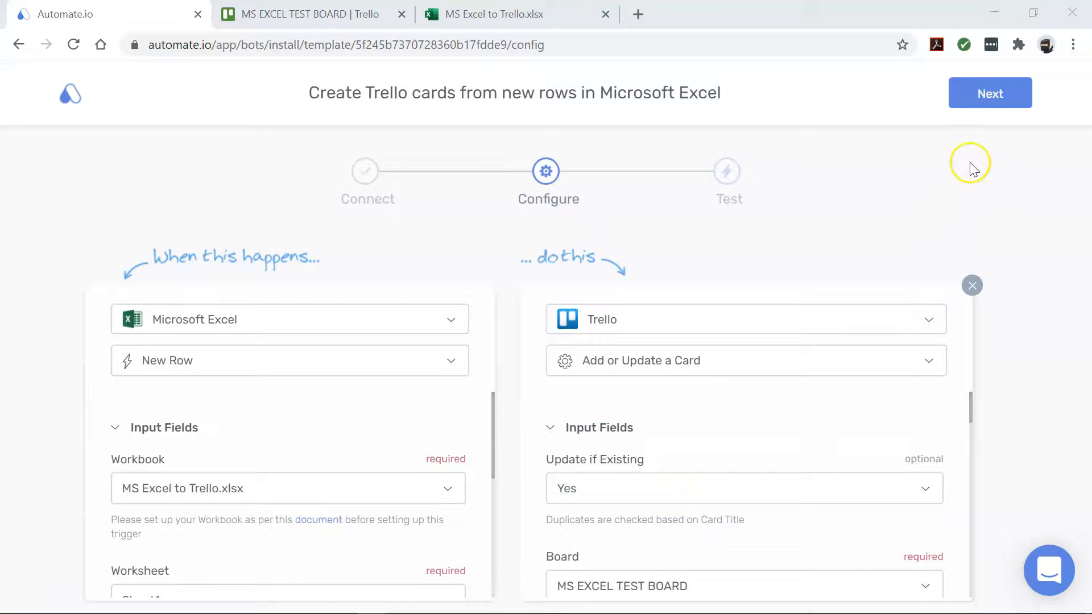
left_click(990, 92)
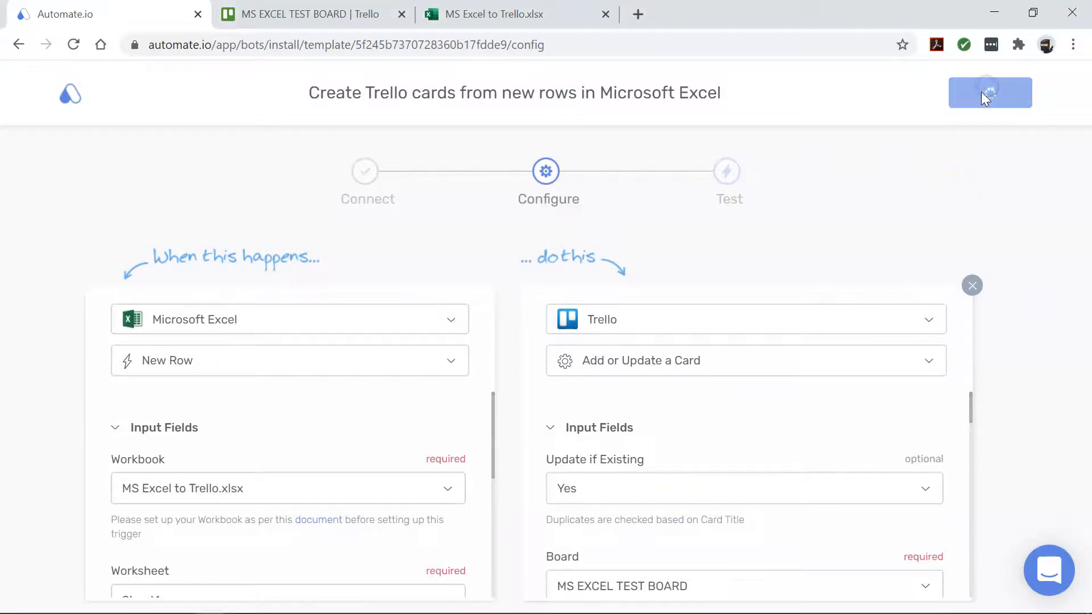
- Add a test row with a 9/ due date in the Excel Online workbook
left_click(515, 13)
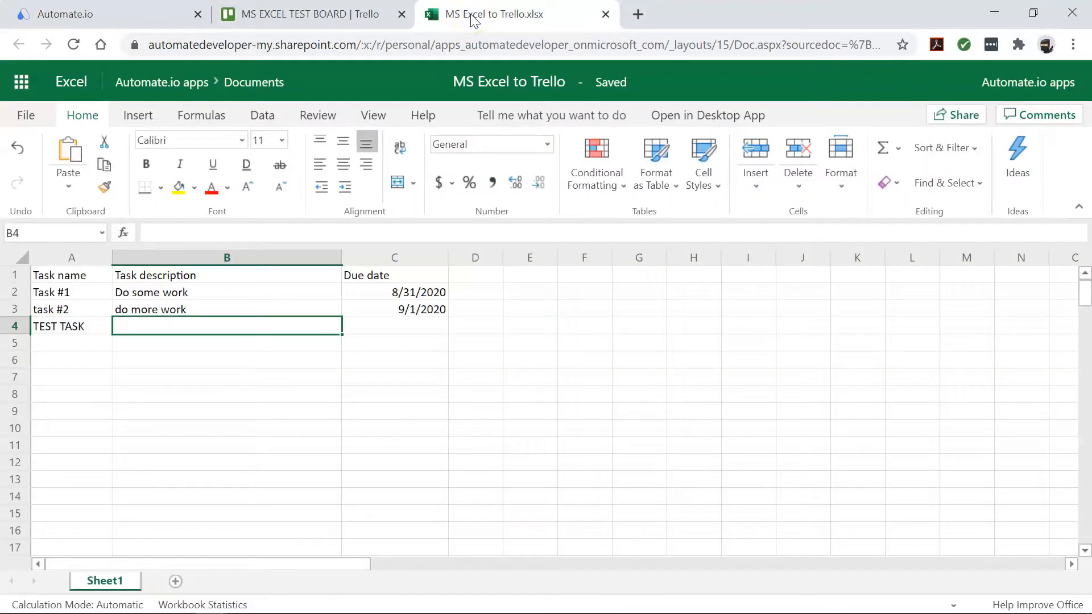
type("9/")
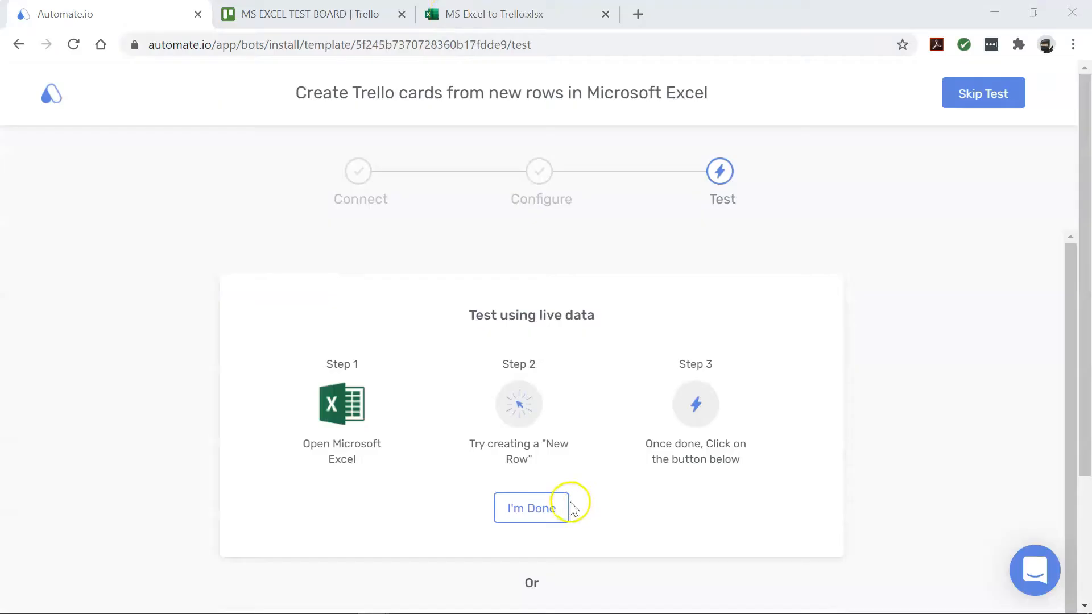
- Confirm 'I'm Done' so the bot runs its live-data test on the new row
left_click(531, 508)
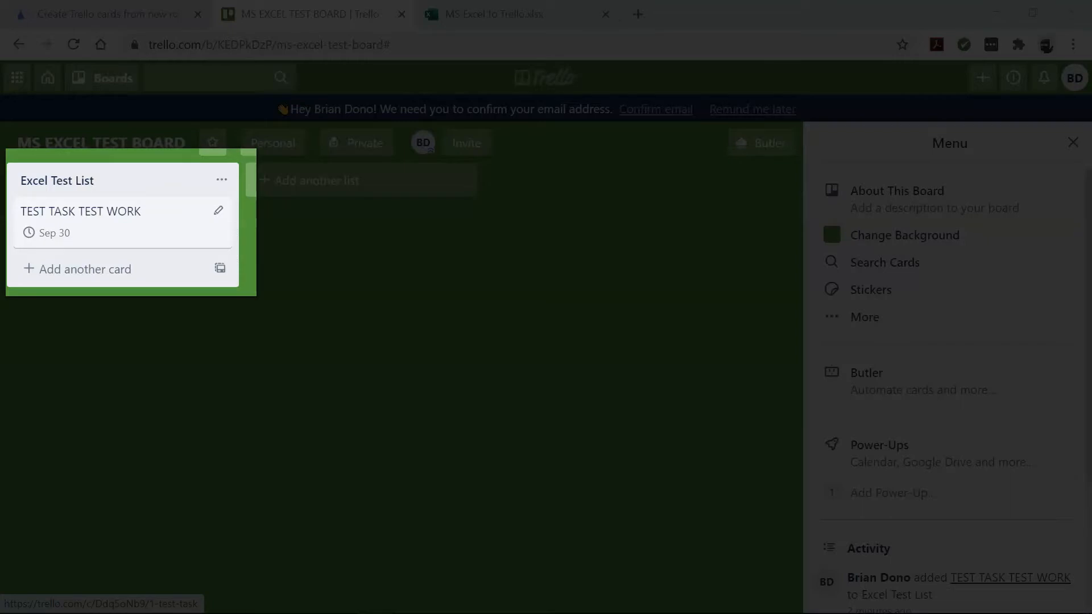
- Return from the Trello board with the new card to the Automate.io bot page
left_click(105, 13)
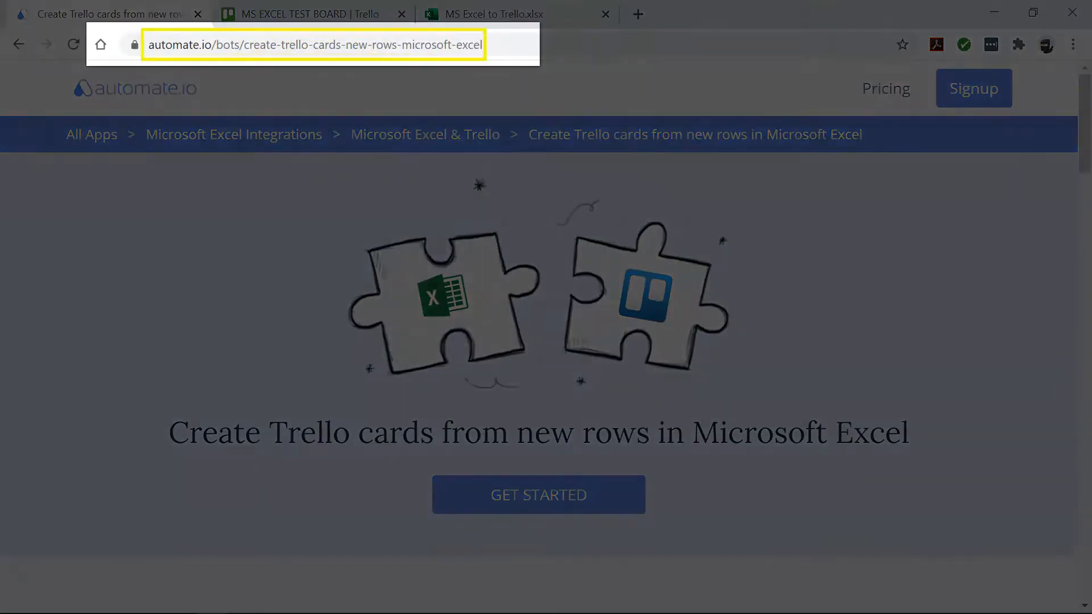